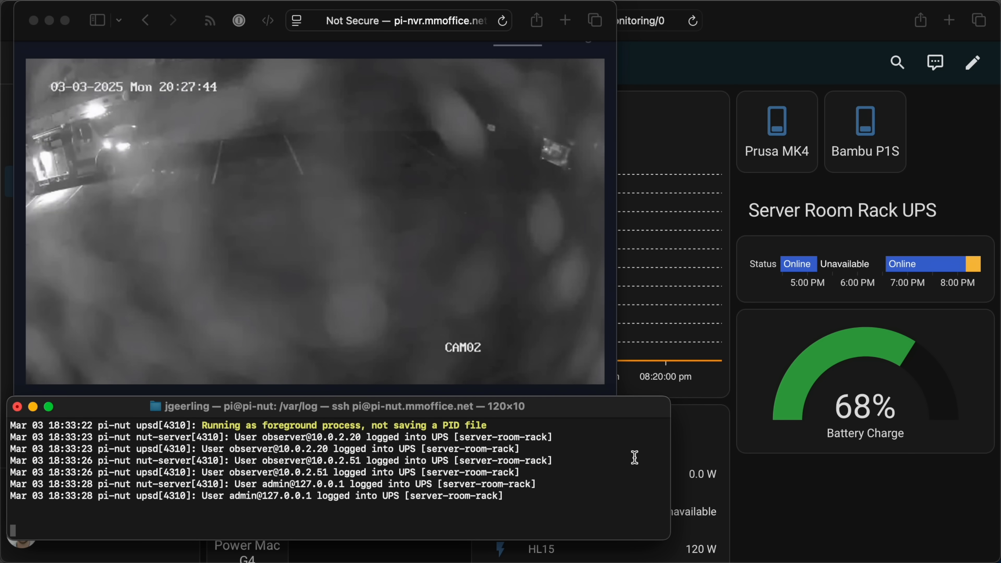
Run sudo journalctl and highlight the final upsmon battery-low forced shutdown and power-off entries
drag(558, 275, 239, 131)
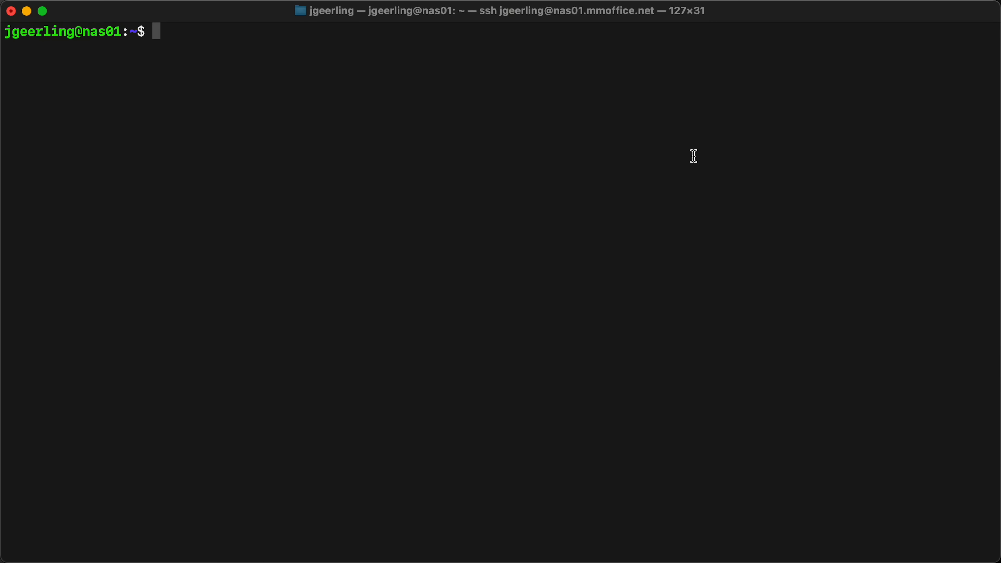
text(sudo)
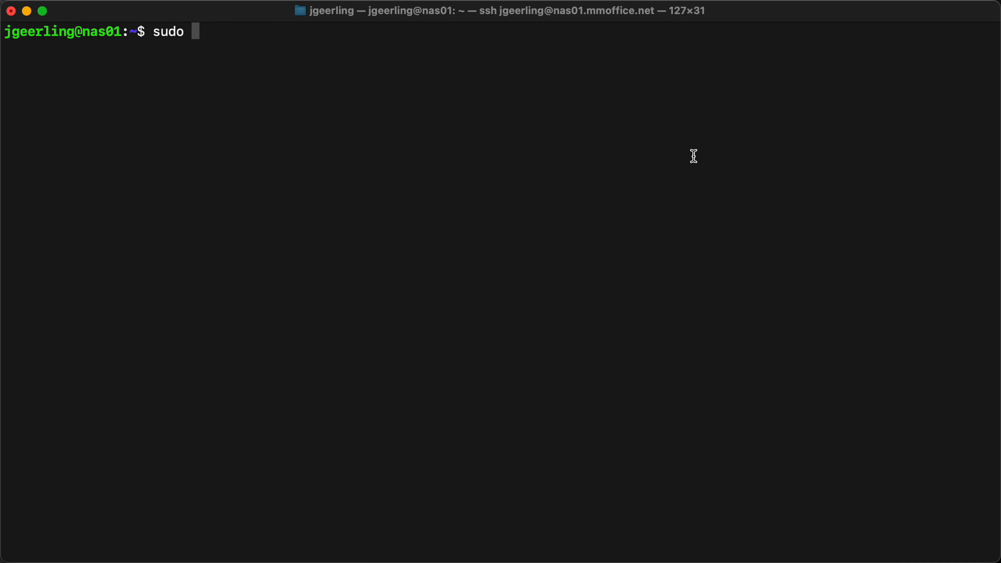
text(journalctlr)
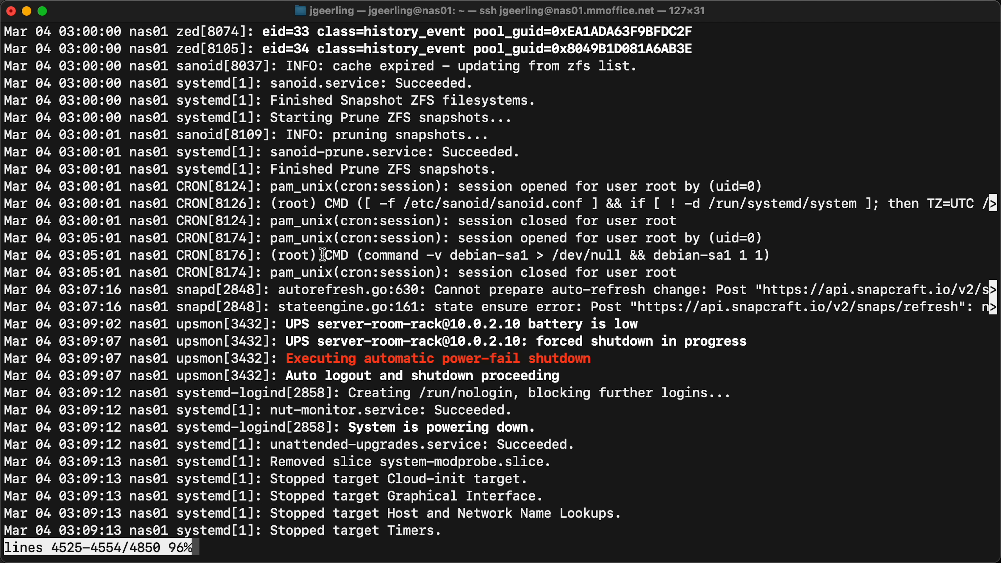
drag(60, 324, 587, 358)
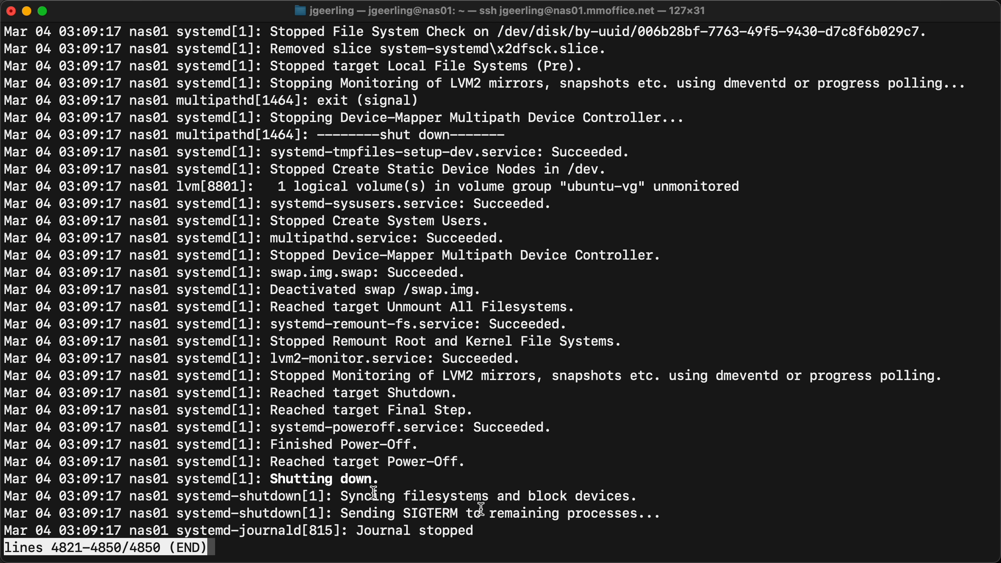
mouse_move(380, 349)
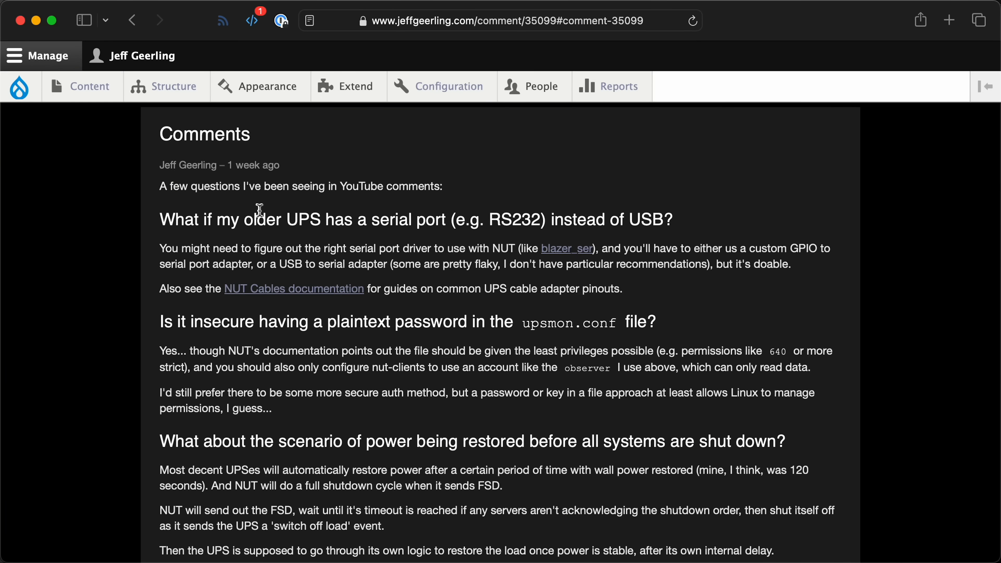
mouse_move(164, 216)
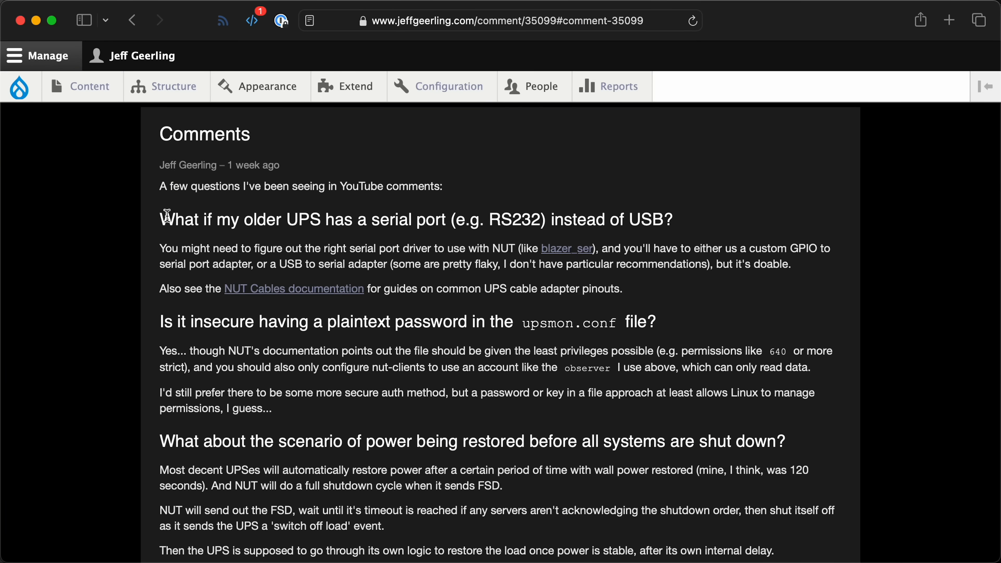
Highlight the serial-port UPS question, then read down to the smart-outlet auto power-on answer
drag(163, 219, 689, 219)
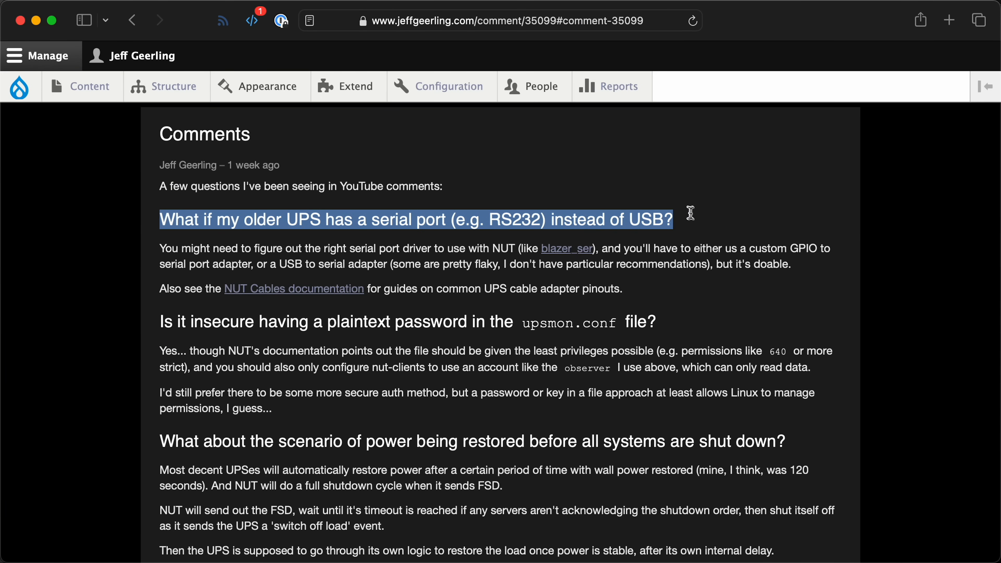
mouse_move(233, 250)
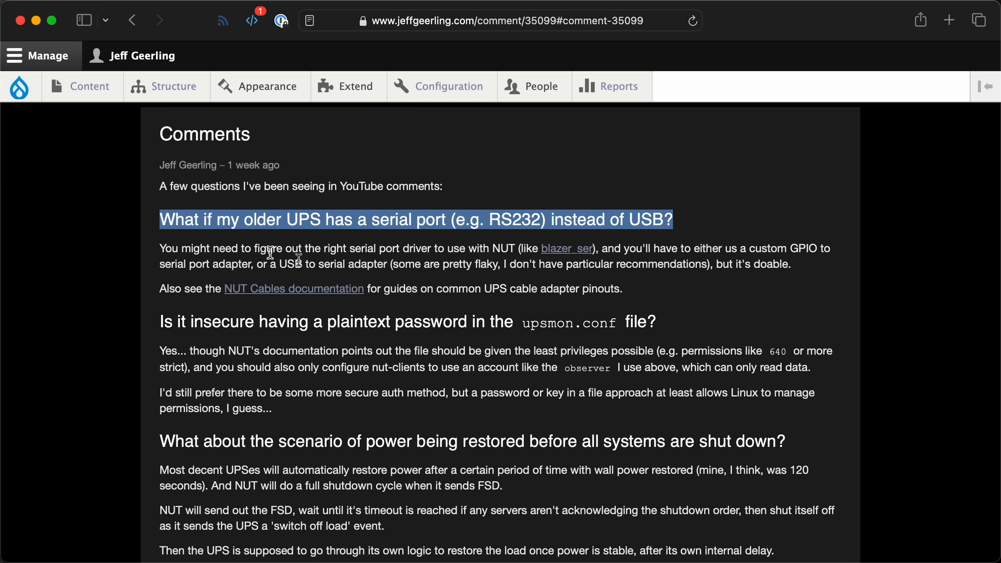
mouse_move(428, 277)
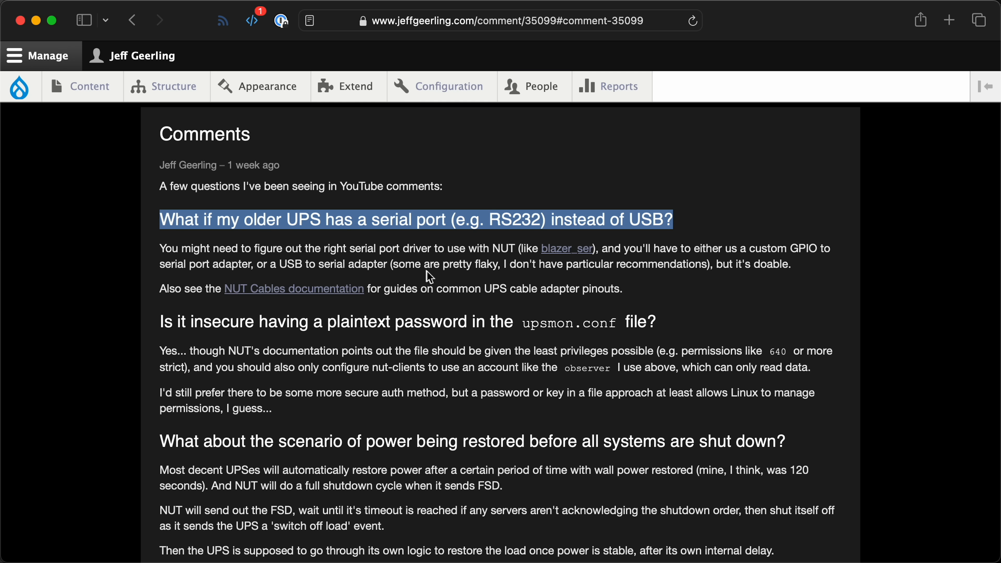
mouse_move(628, 293)
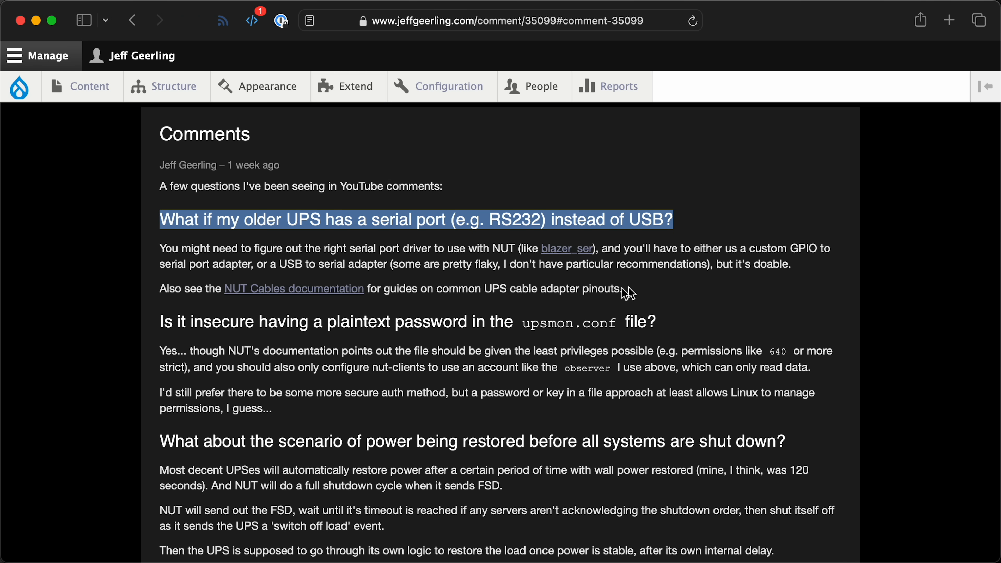
mouse_move(558, 259)
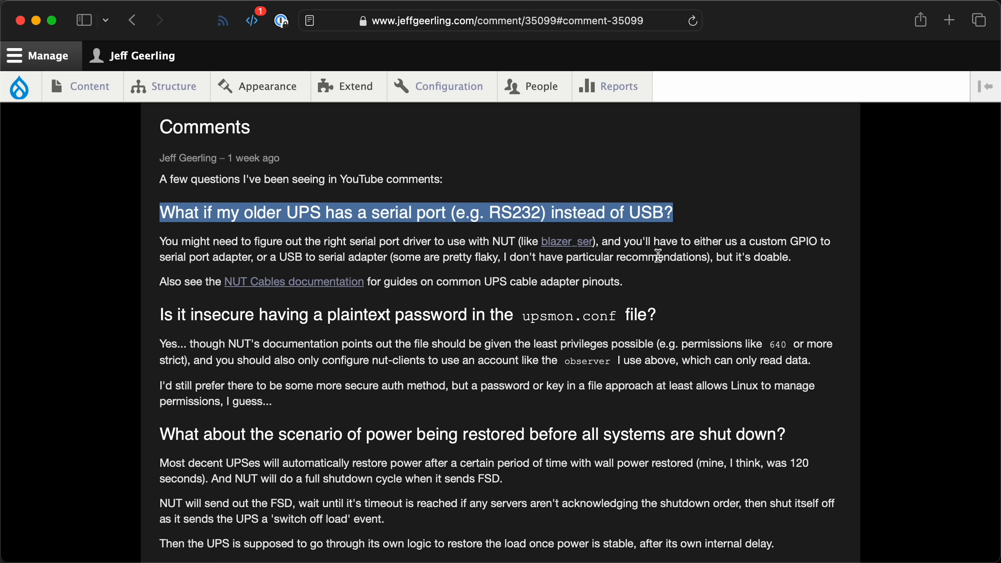
scroll(down, 3)
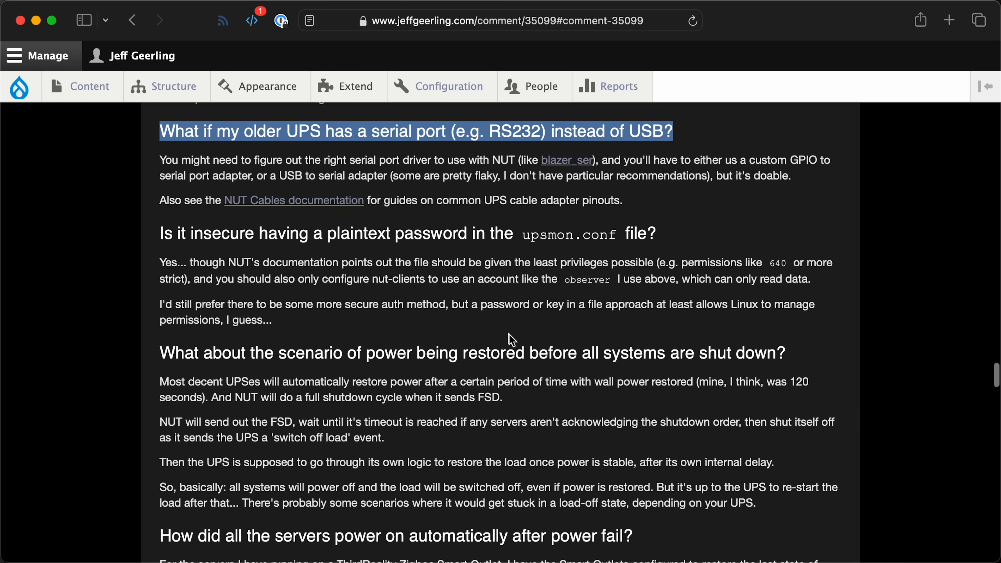
scroll(down, 3)
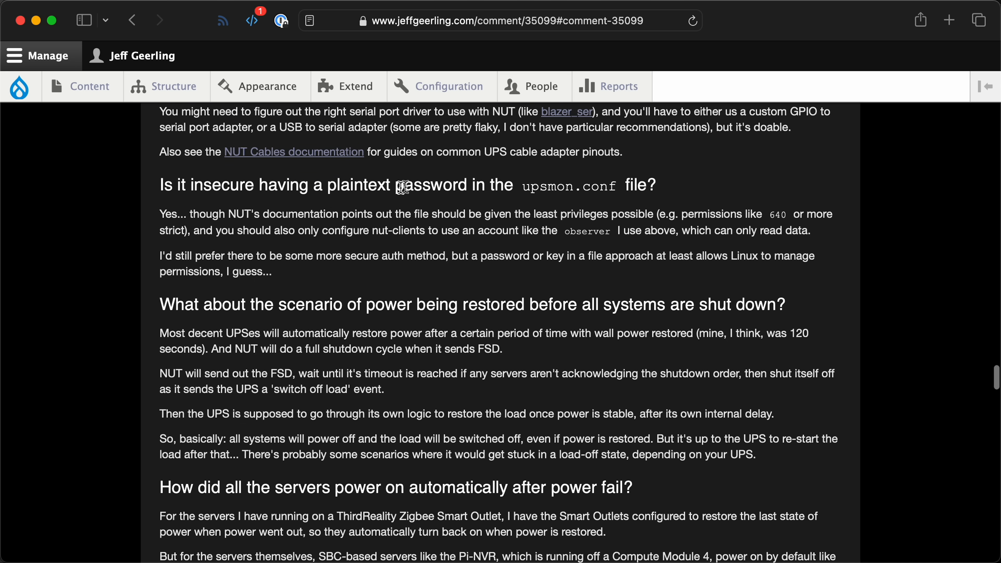
mouse_move(613, 185)
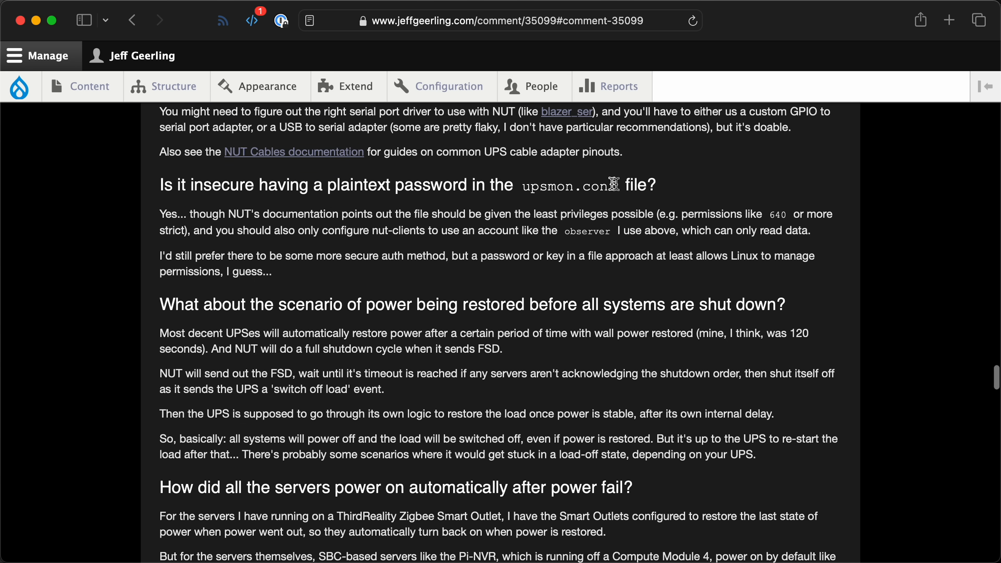